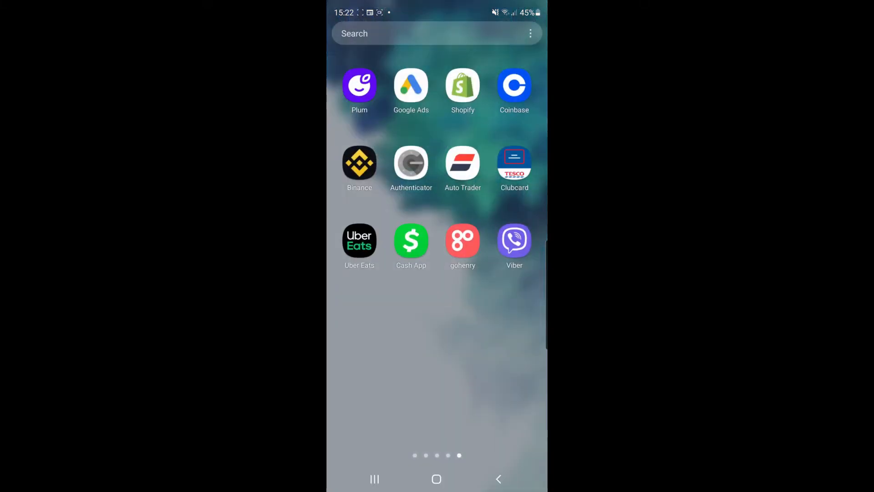
Step: Launch Viber and record a short GIF clip with the in-app camera, opening it in the editor
{"action": "left_click", "coordinate": [513, 240]}
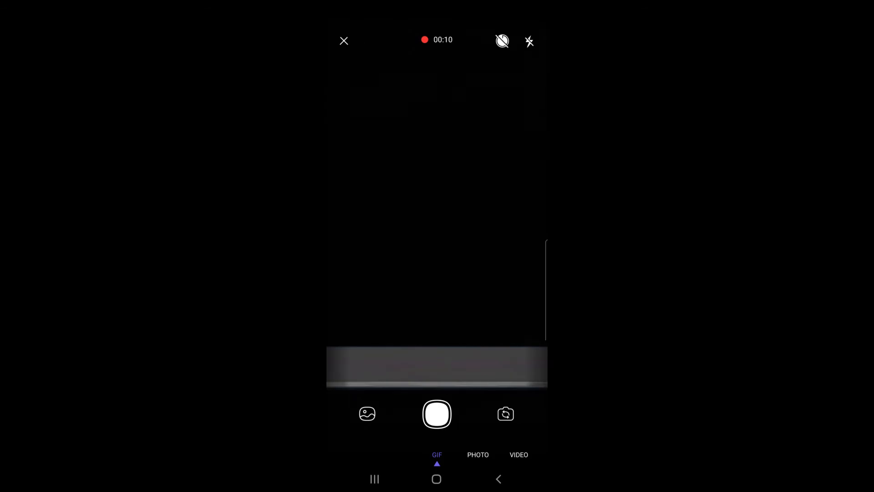
{"action": "left_click", "coordinate": [436, 414]}
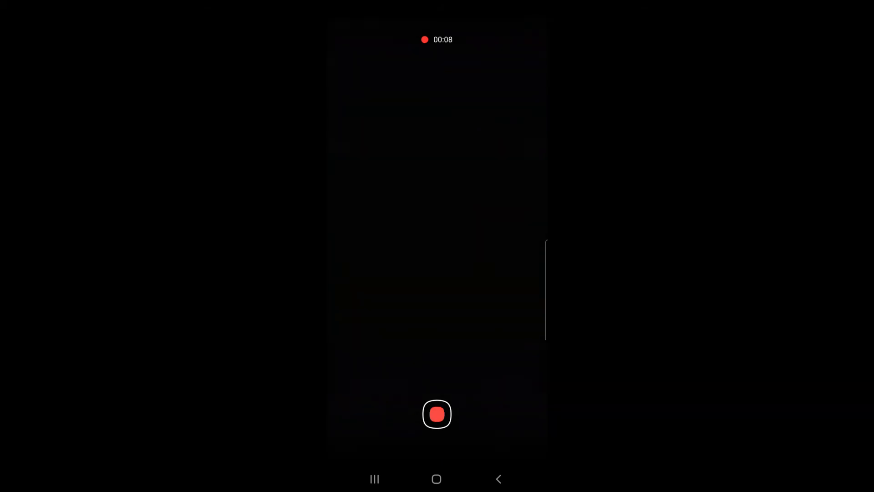
{"action": "left_click", "coordinate": [437, 414]}
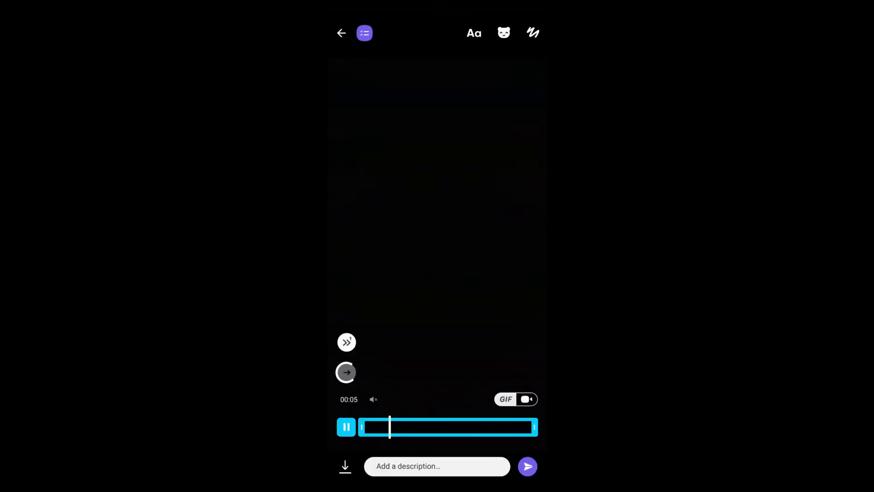